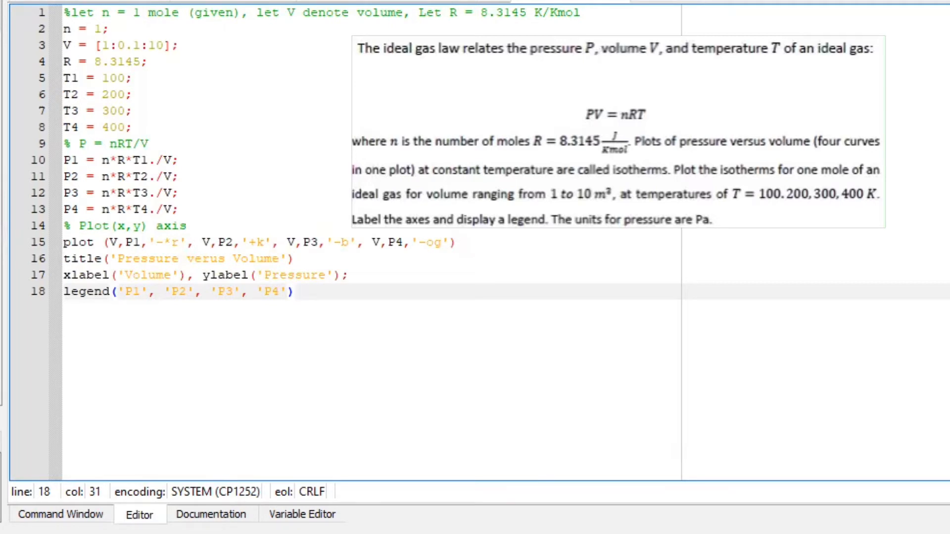
click(293, 292)
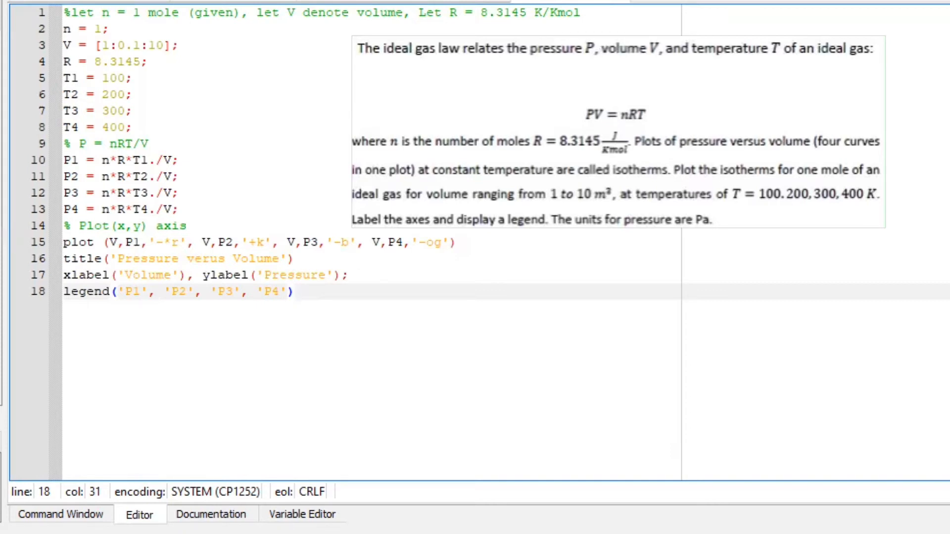
click(292, 292)
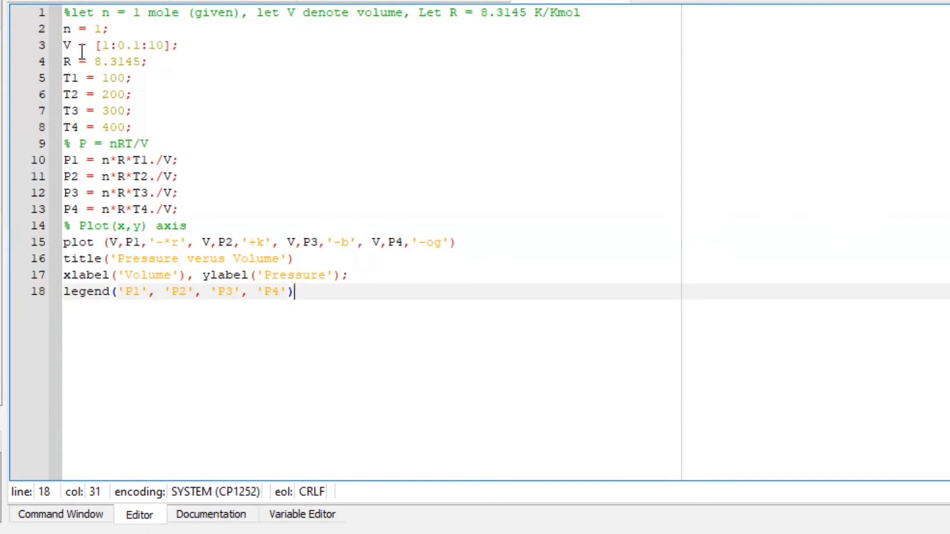
mouse_move(116, 55)
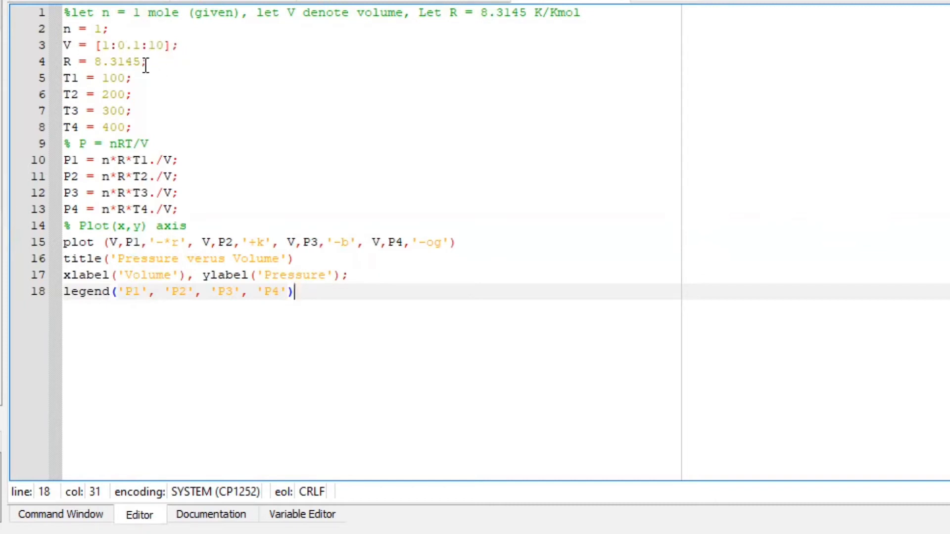
mouse_move(144, 78)
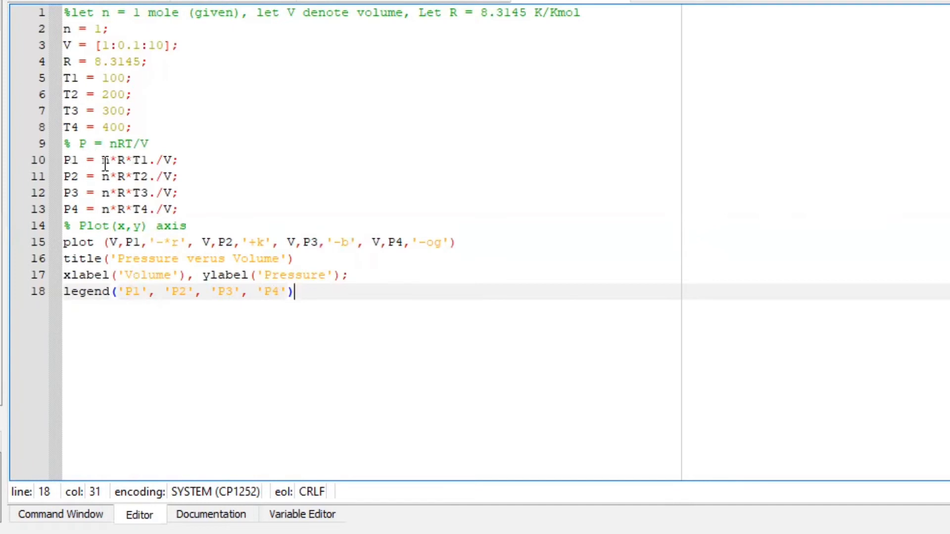
mouse_move(115, 185)
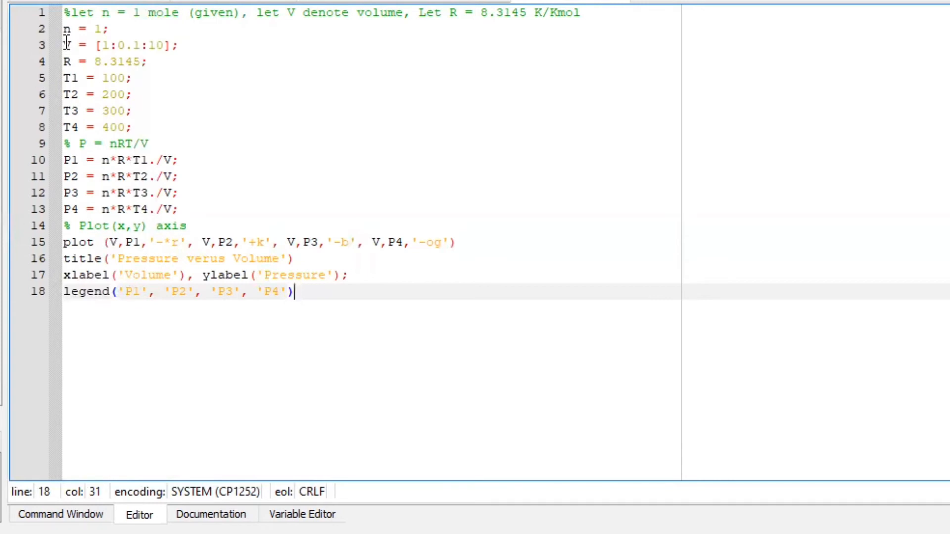
mouse_move(162, 251)
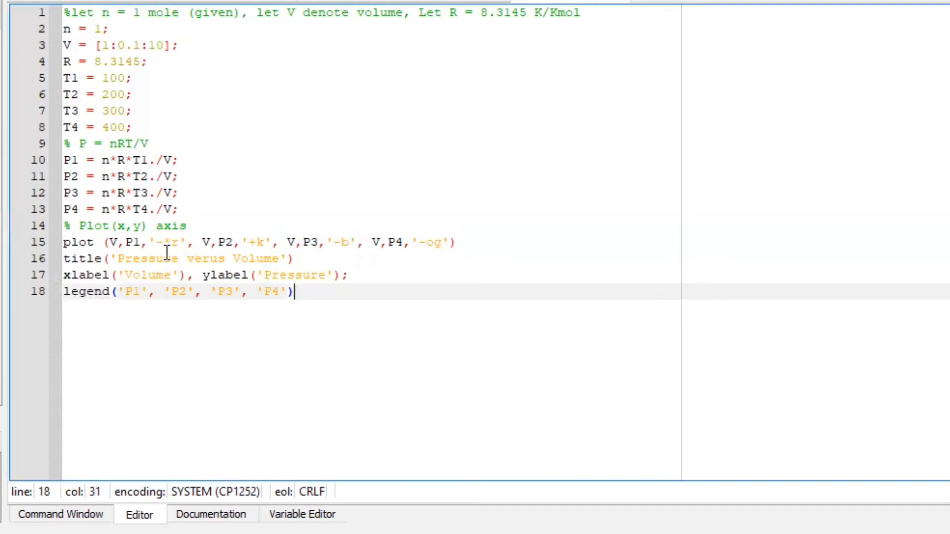
mouse_move(200, 247)
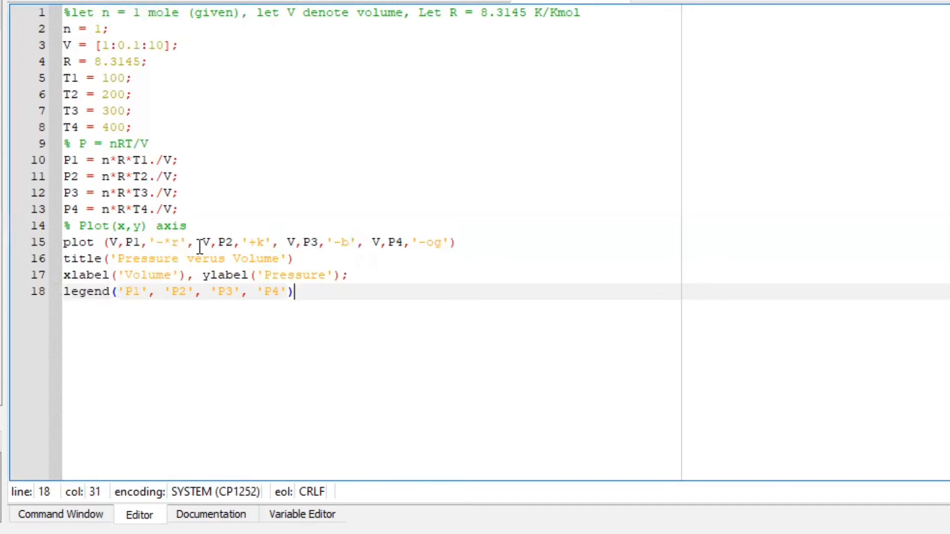
mouse_move(122, 192)
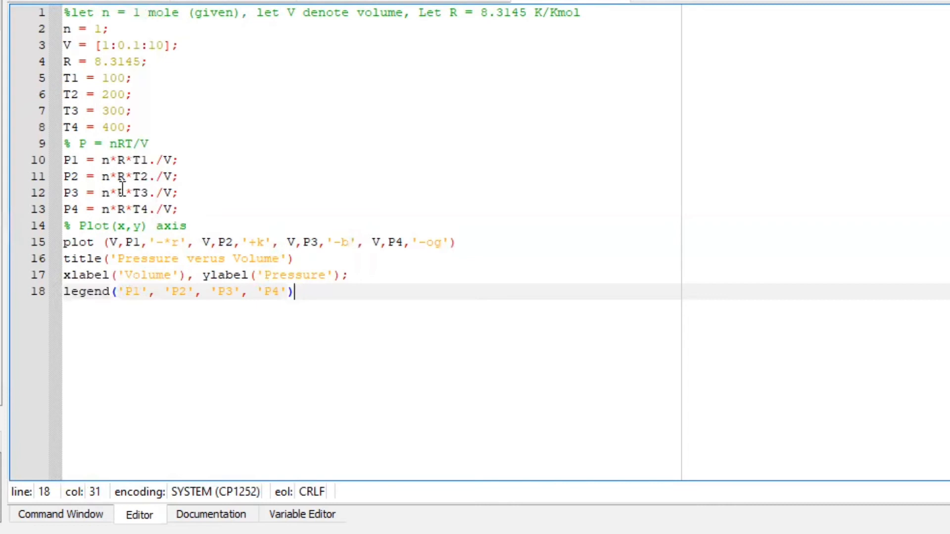
mouse_move(258, 247)
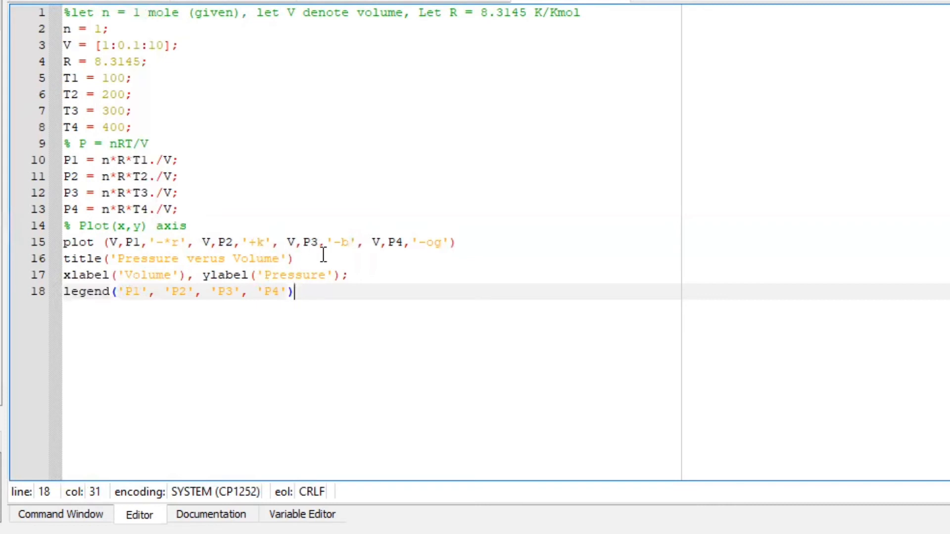
mouse_move(342, 268)
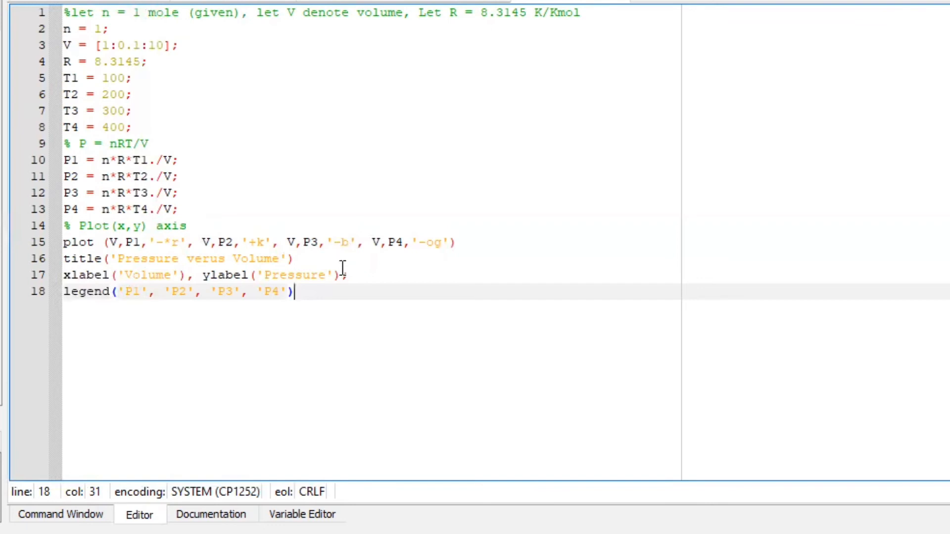
mouse_move(392, 249)
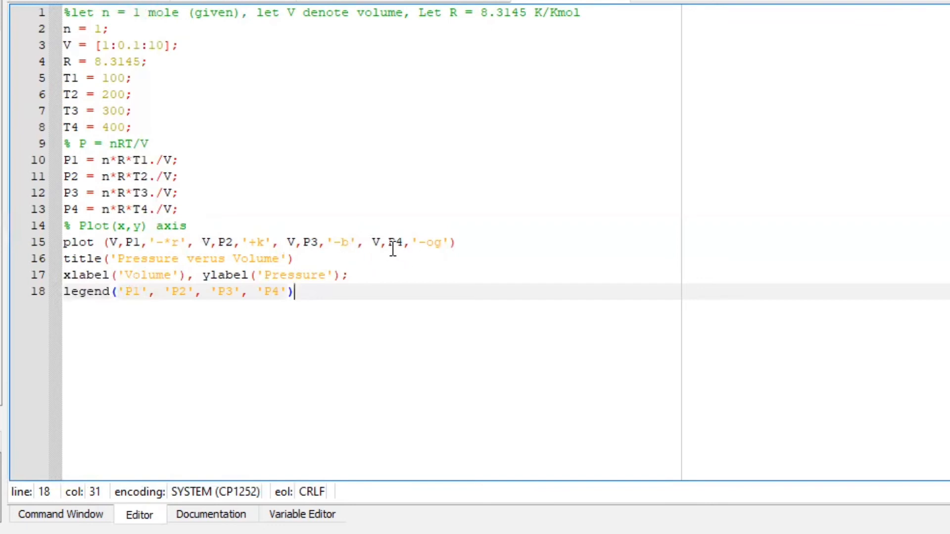
mouse_move(432, 249)
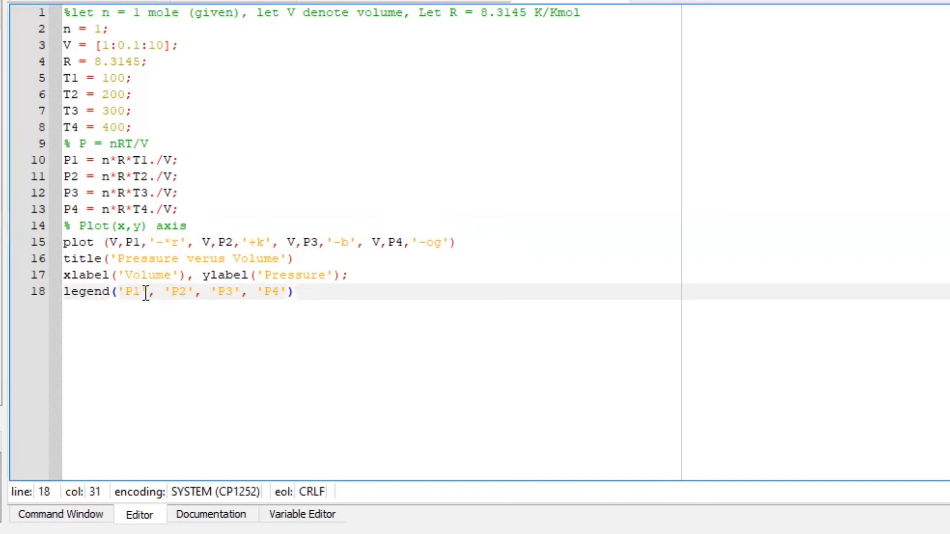
mouse_move(199, 284)
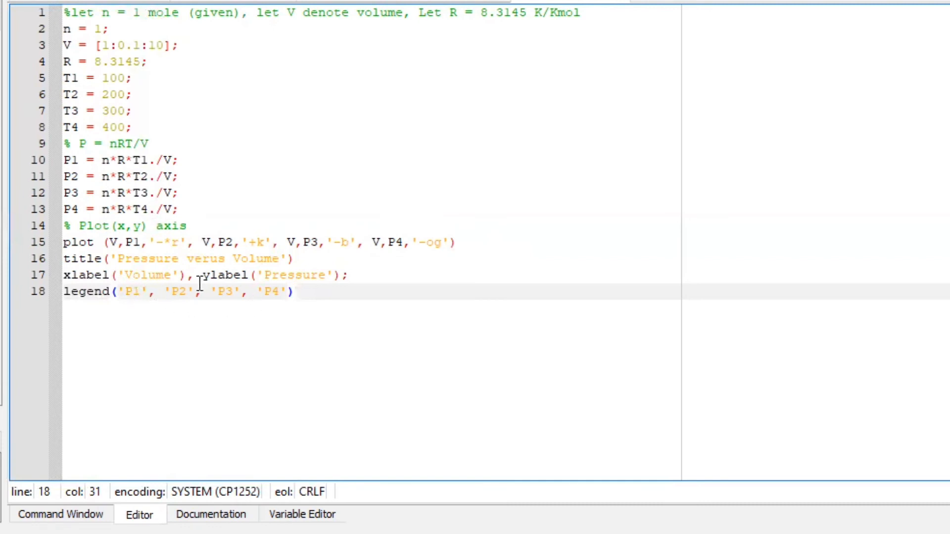